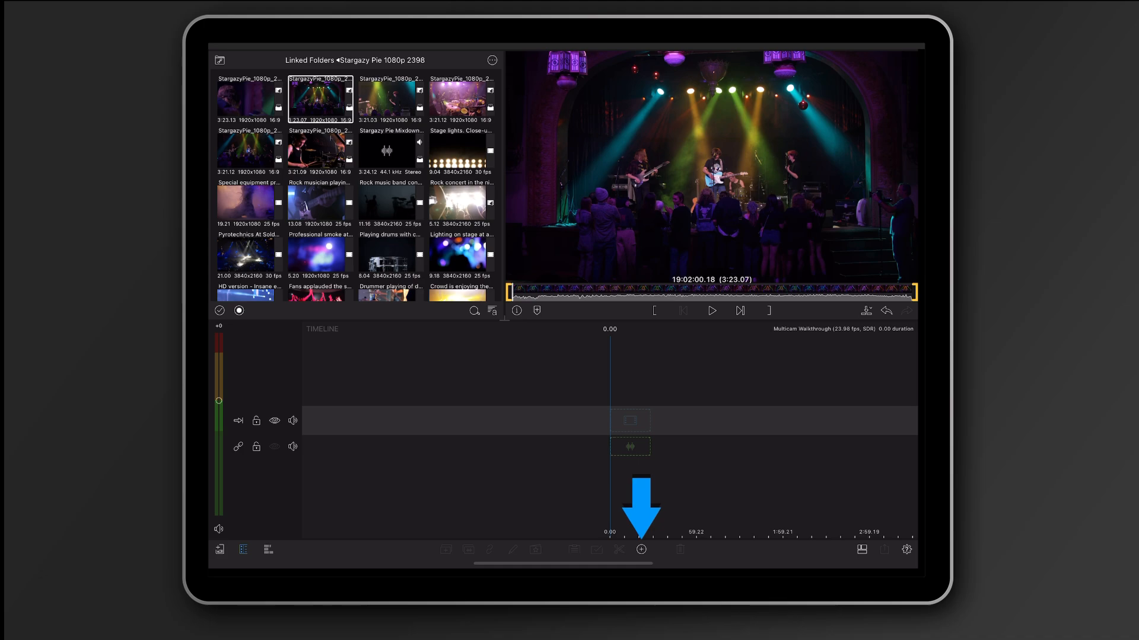
Insert a new Multicam Container onto the concert timeline from the add menu.
left_click(641, 549)
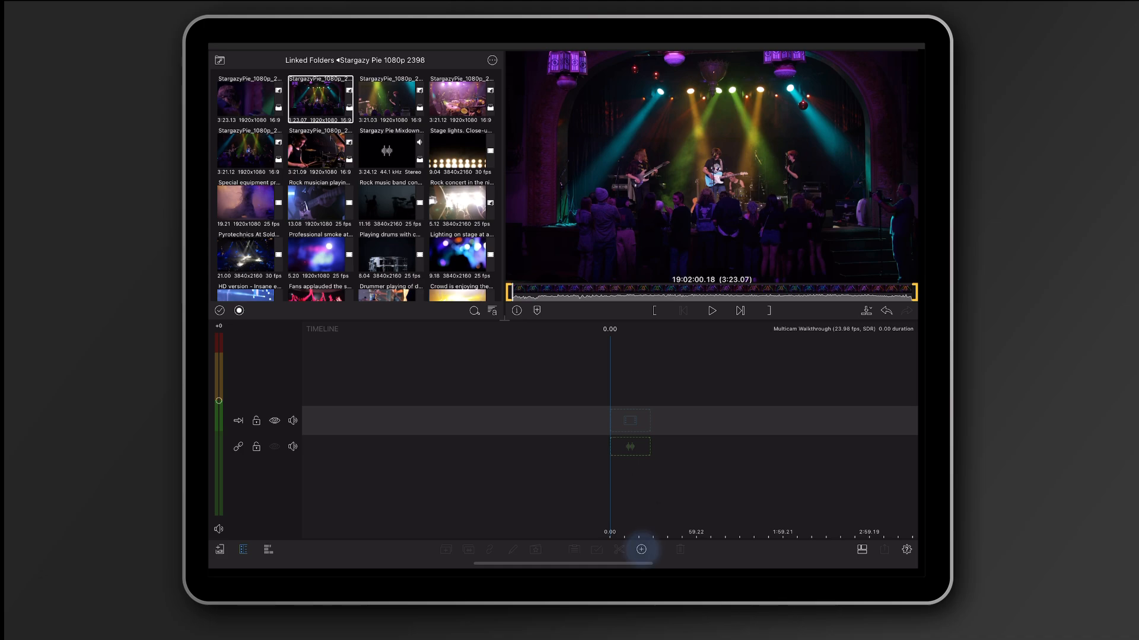
left_click(641, 549)
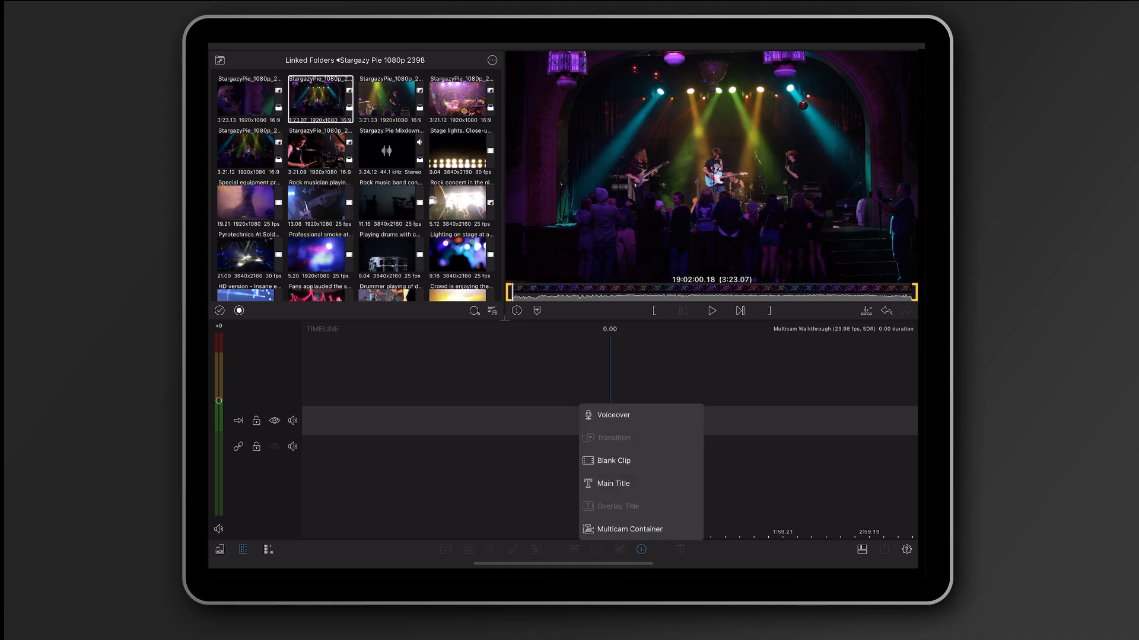
left_click(628, 529)
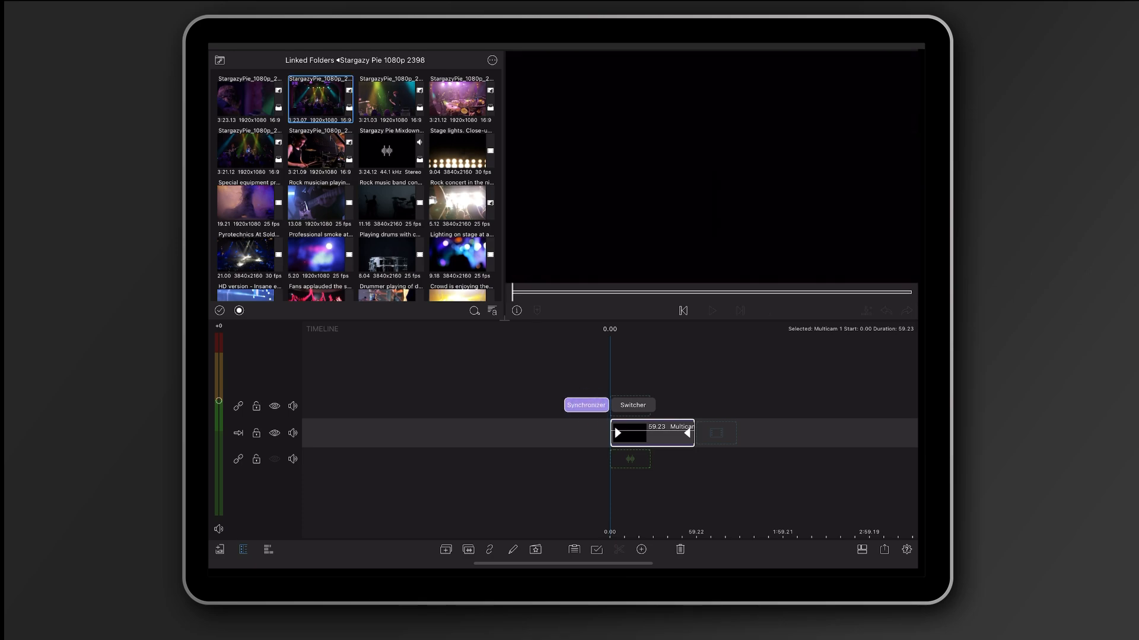
Load the concert audio and six camera clips into the multicam Synchronizer slots.
left_click(585, 404)
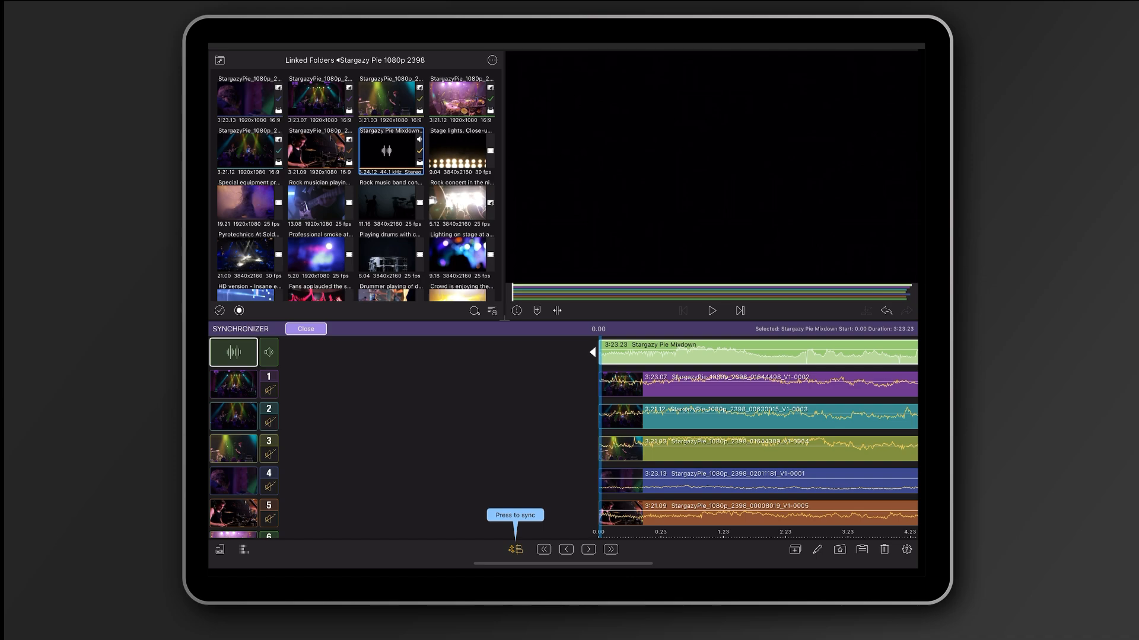
left_click(514, 550)
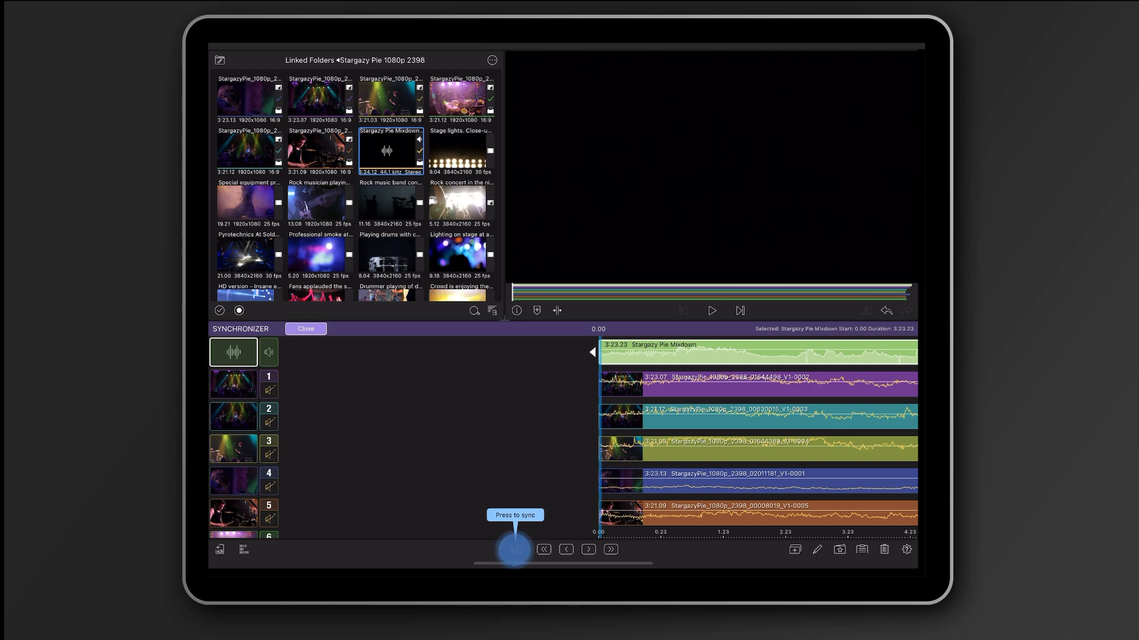
Sync the six concert angles by Audio, check the clips, and switch to the Switcher.
left_click(515, 549)
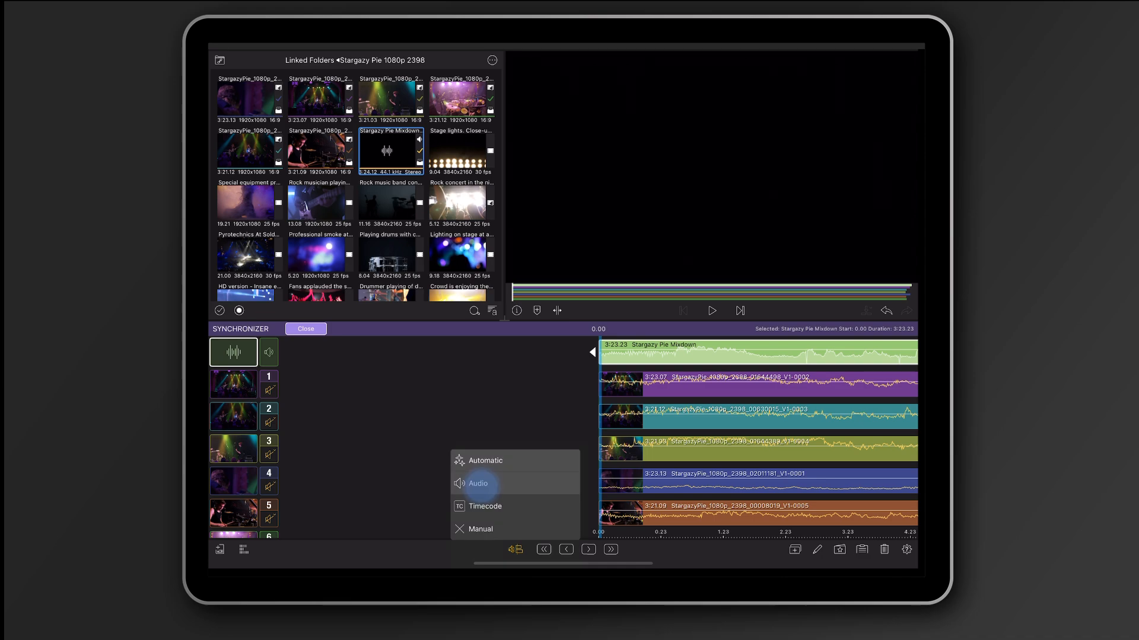
left_click(478, 482)
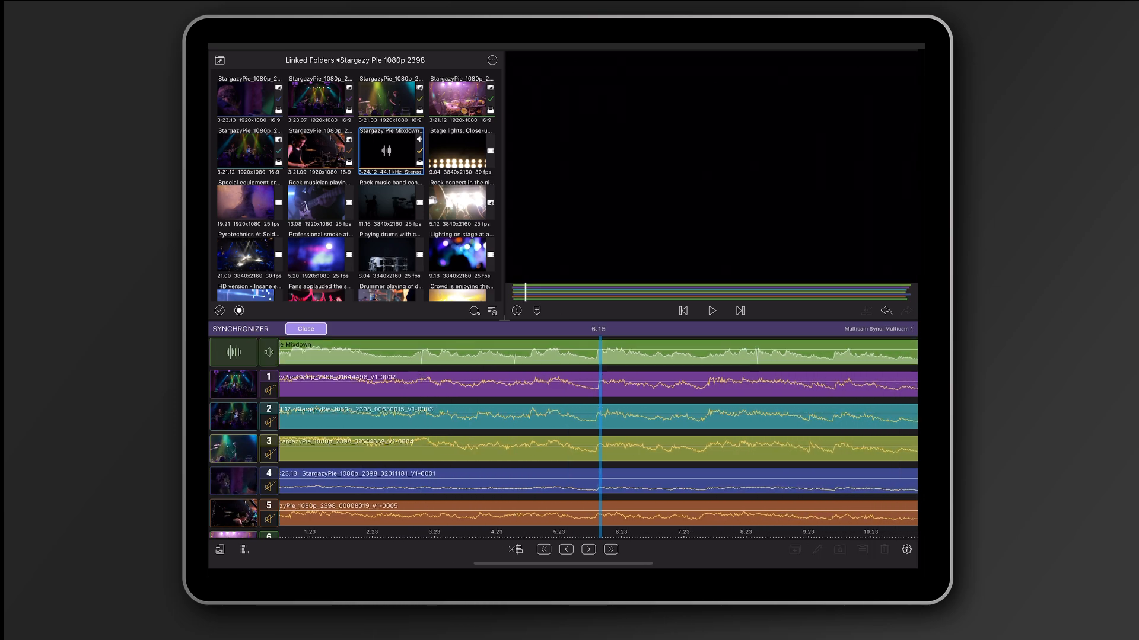
left_click(611, 550)
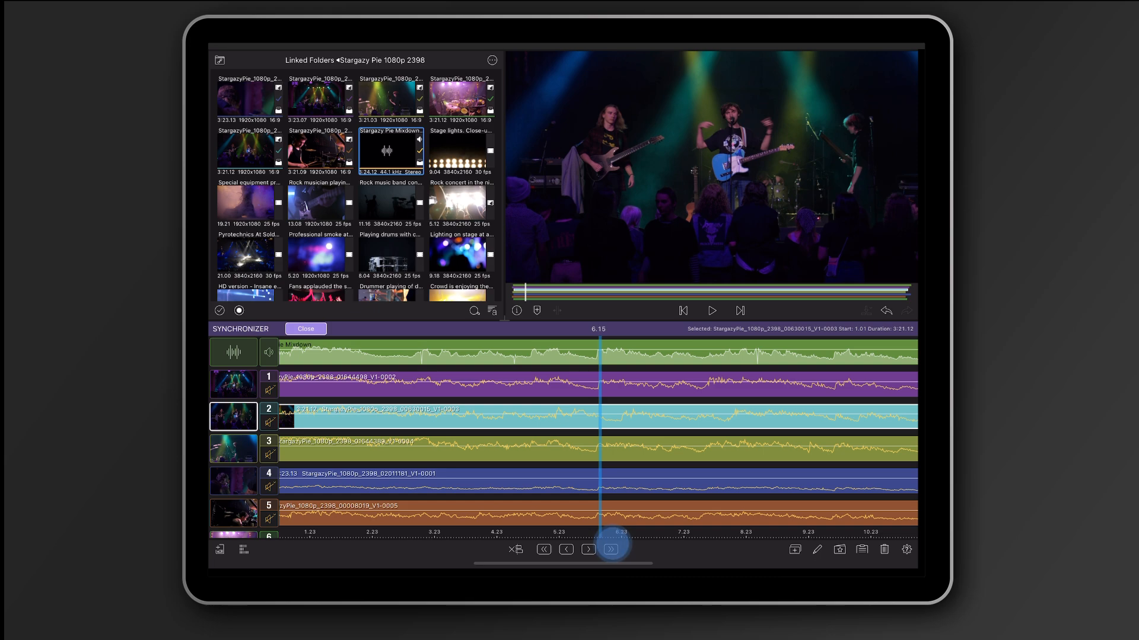
left_click(515, 549)
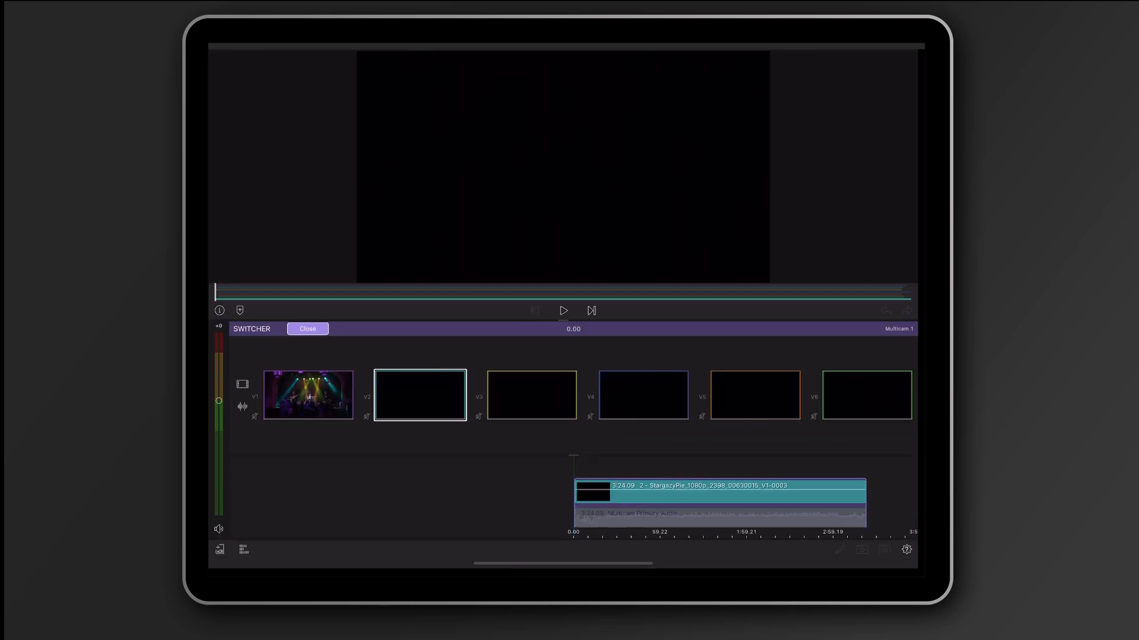
Play the concert multicam and cut live between camera angles during playback.
left_click(563, 310)
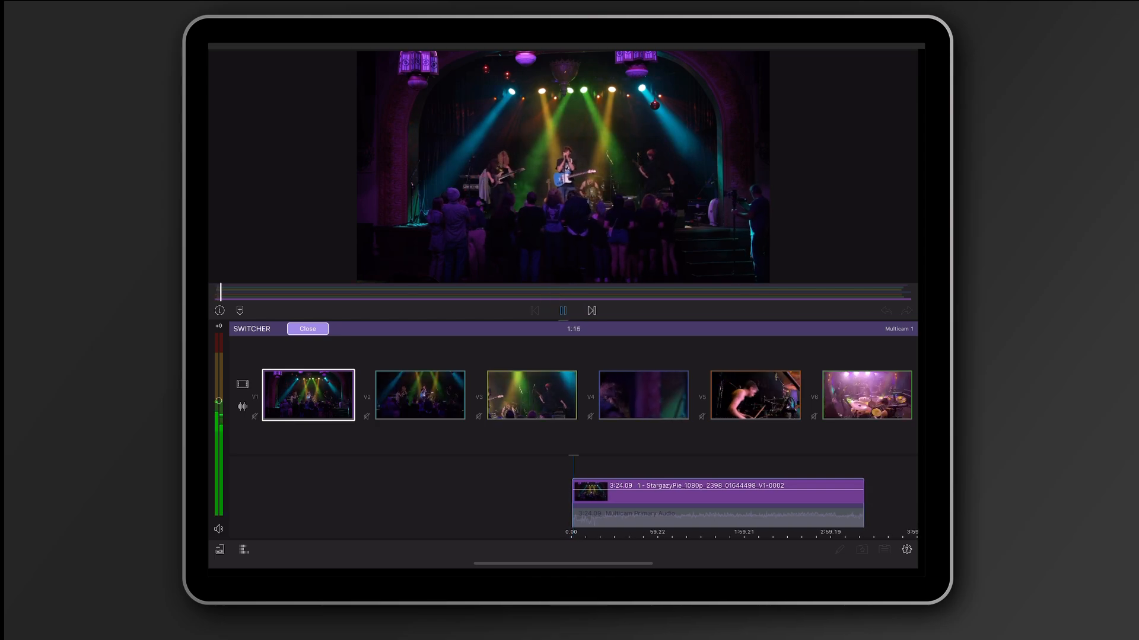
left_click(419, 395)
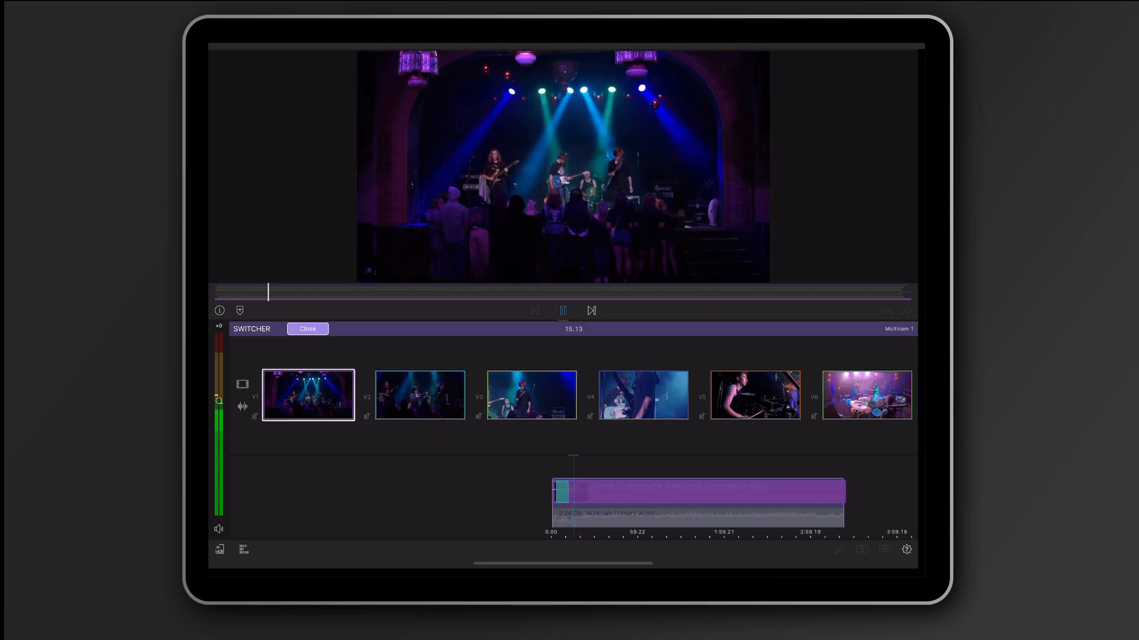
left_click(420, 395)
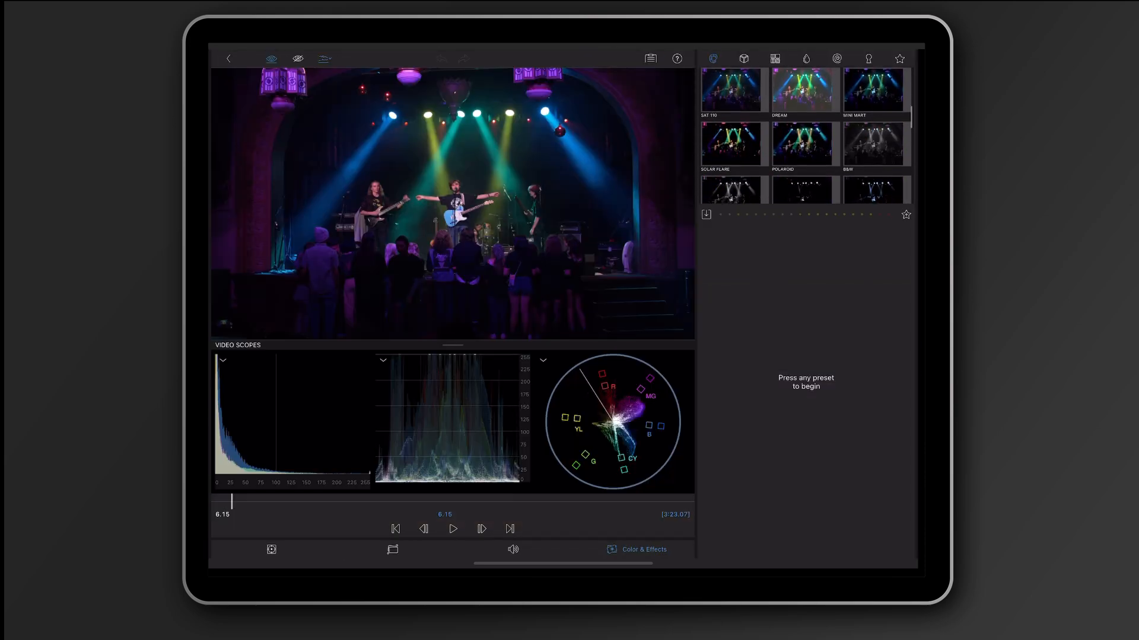
Load Chef Justin Cam 1 and Cam 2 into a new cooking demo multicam's Synchronizer.
left_click(874, 144)
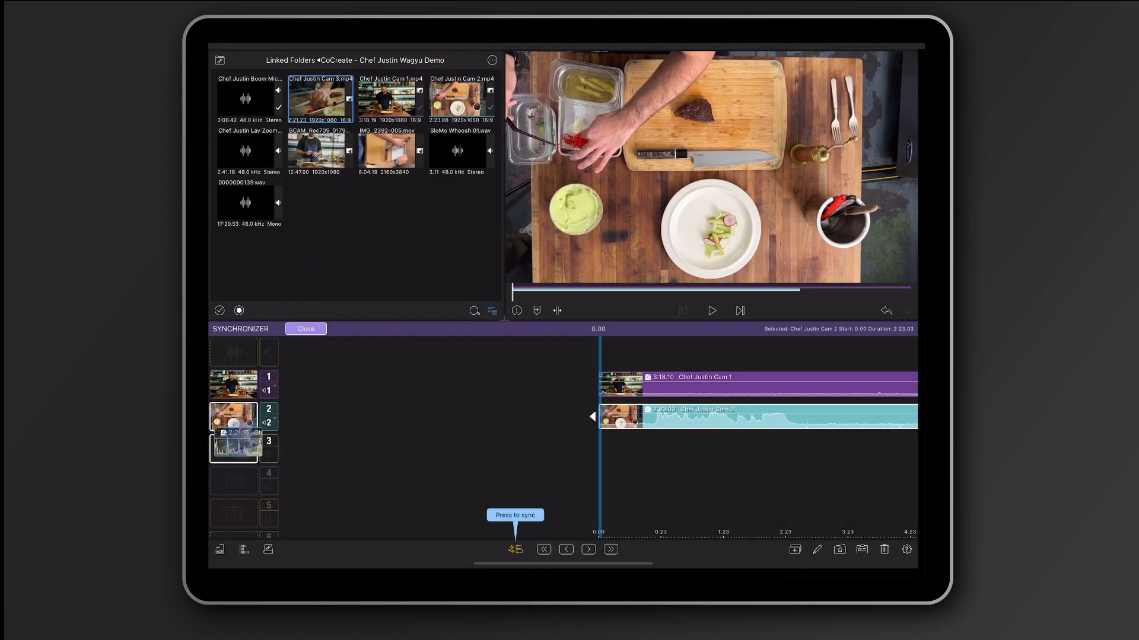
Add Chef Justin Cam 3 and the lav/boom audio as angles, sync by audio, and return to the timeline.
left_click(234, 448)
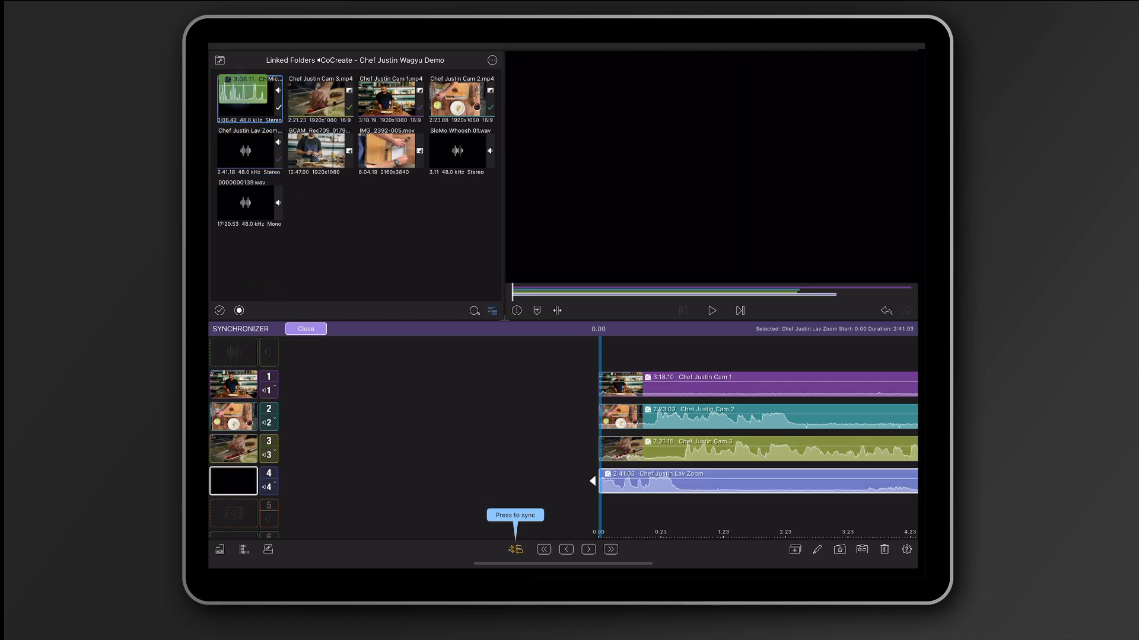
left_click(513, 549)
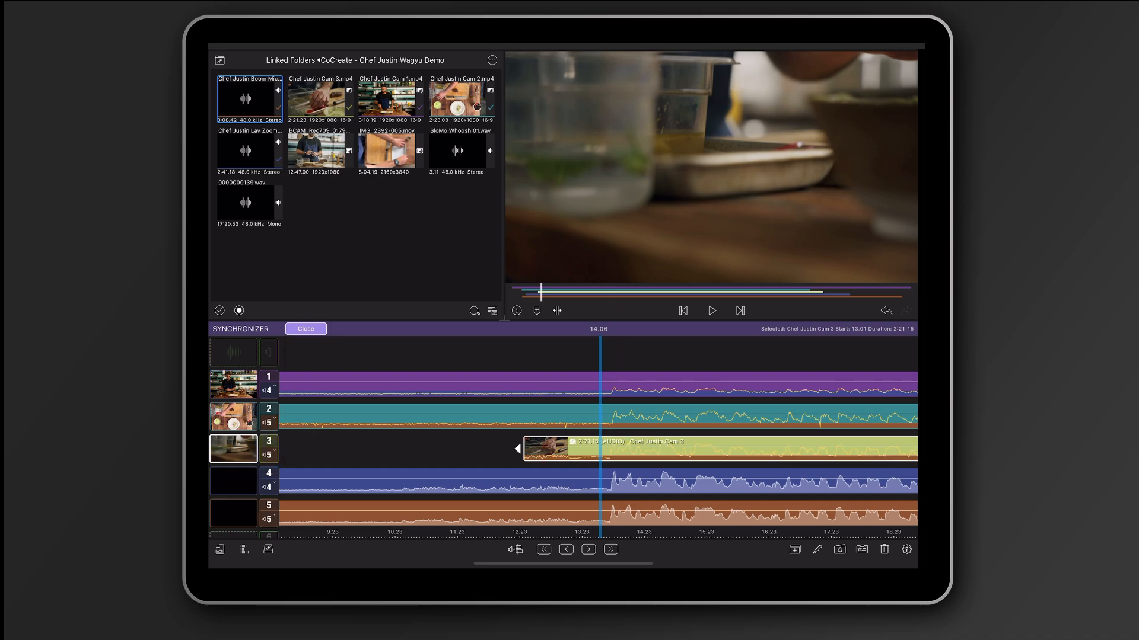
left_click(304, 328)
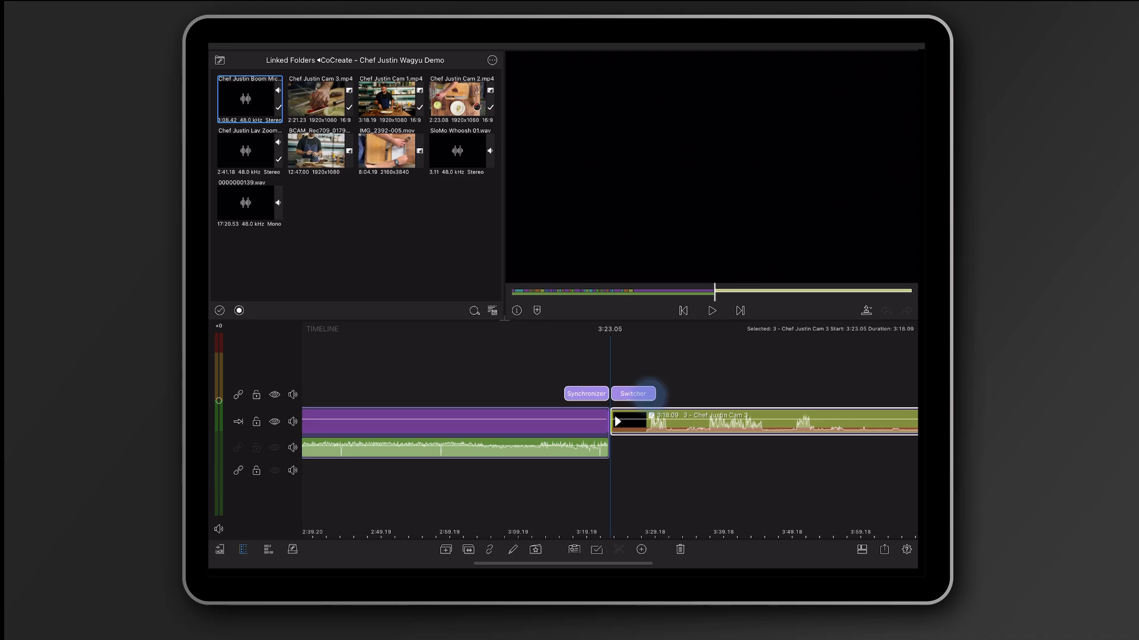
Play the cooking multicam in the Switcher and cut between V1, V2 and V3 chef angles.
left_click(632, 393)
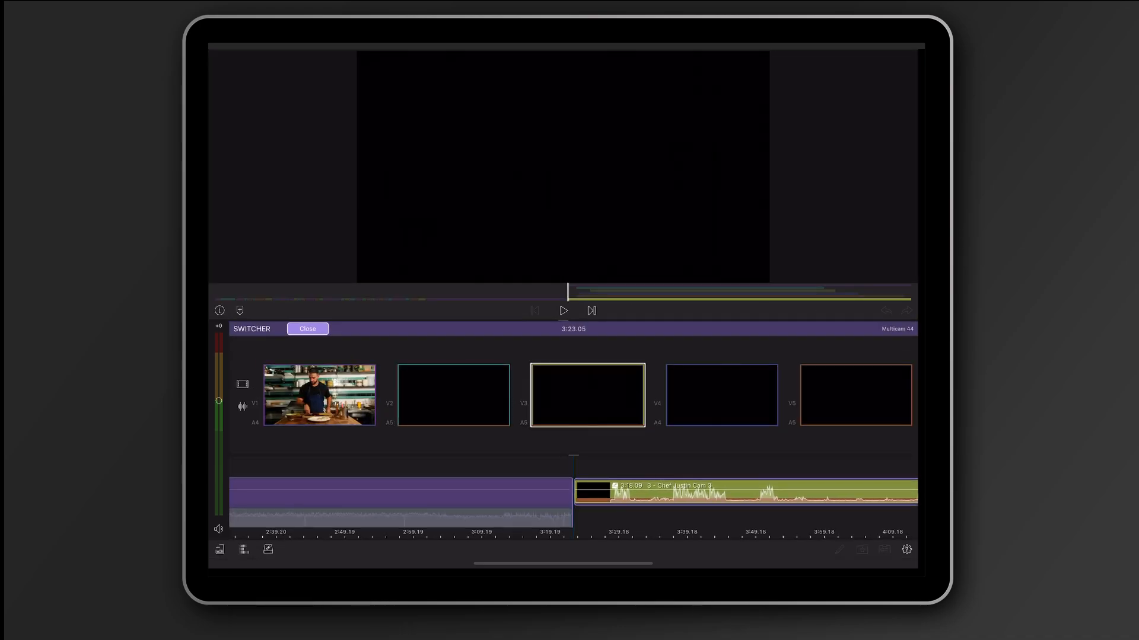
left_click(563, 311)
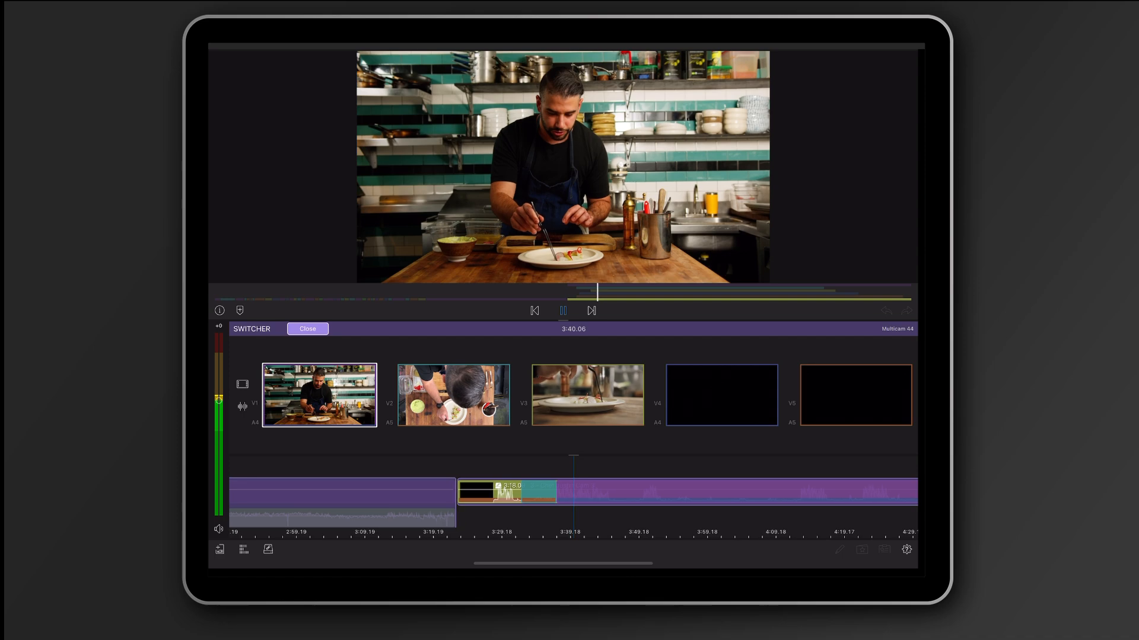
left_click(587, 396)
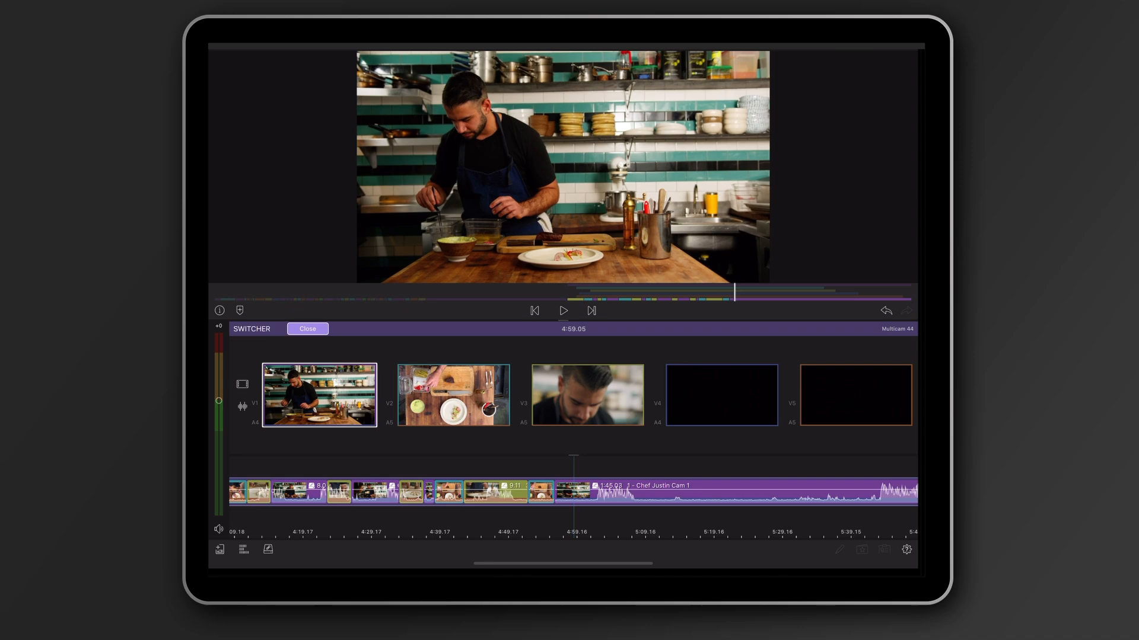
left_click(242, 397)
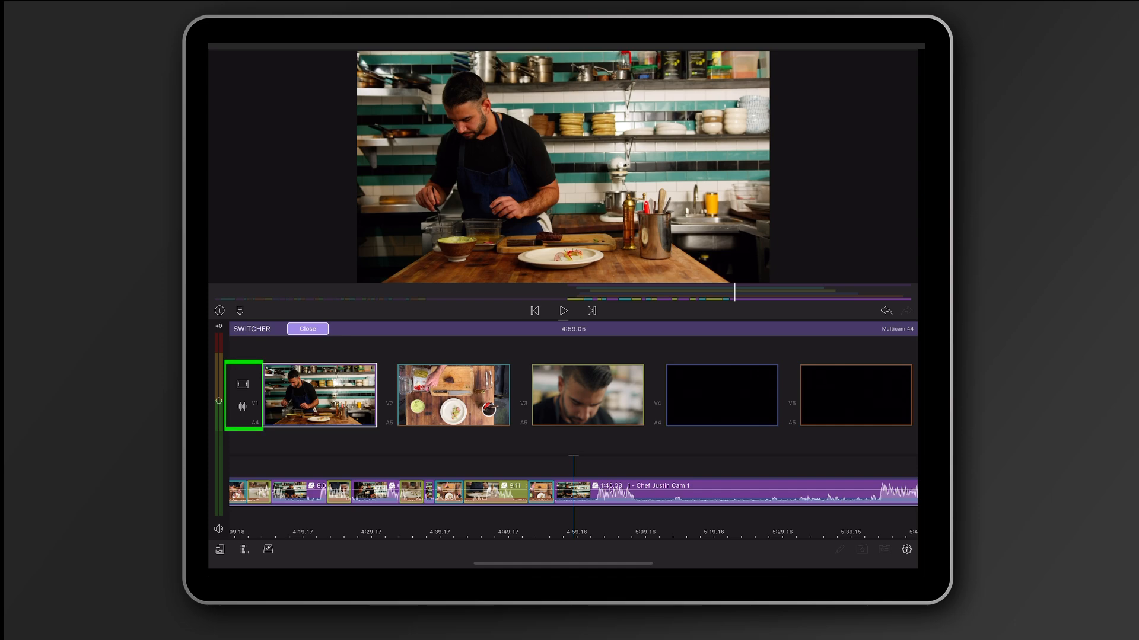